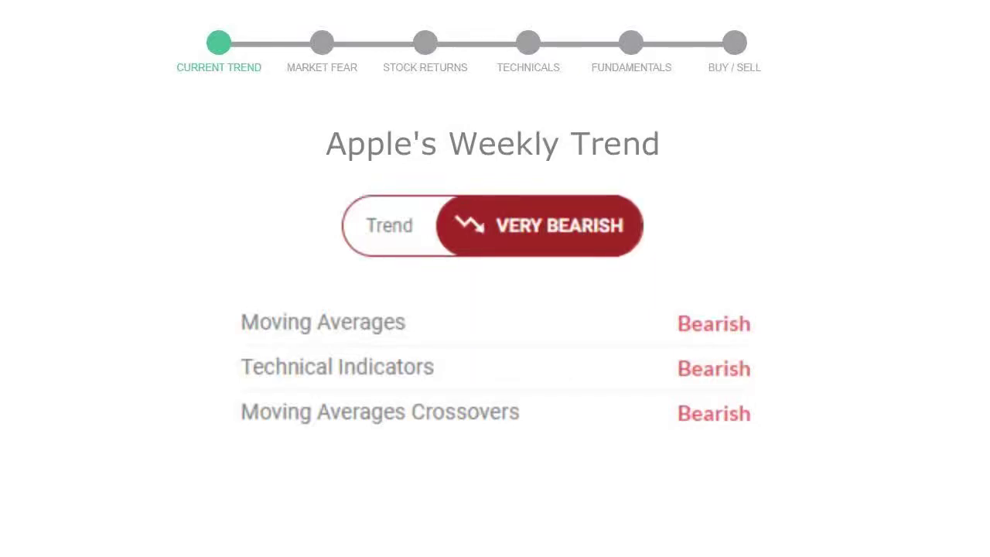
Step: Advance from Apple's very bearish weekly trend to the Market Fear gauge reading 59, Greed
left_click(322, 43)
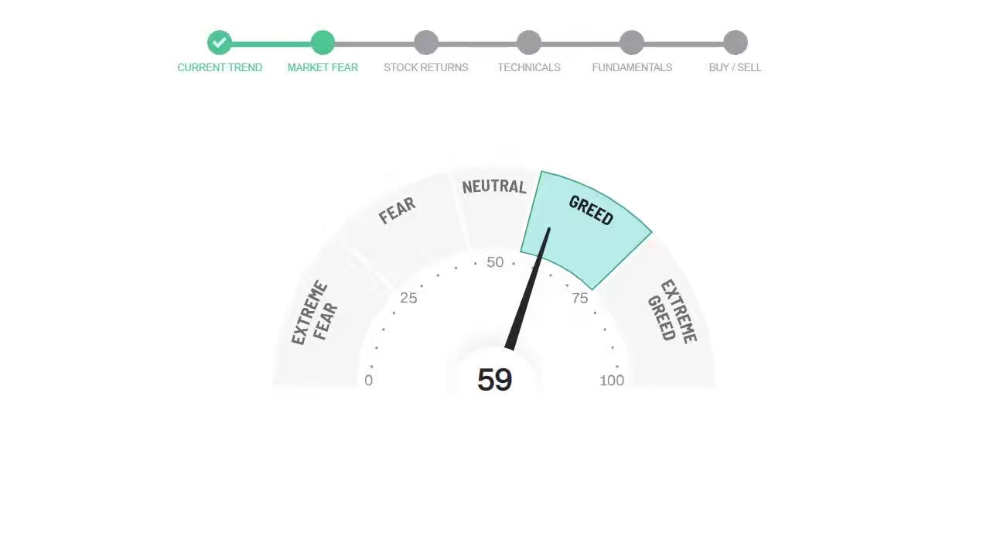
left_click(425, 44)
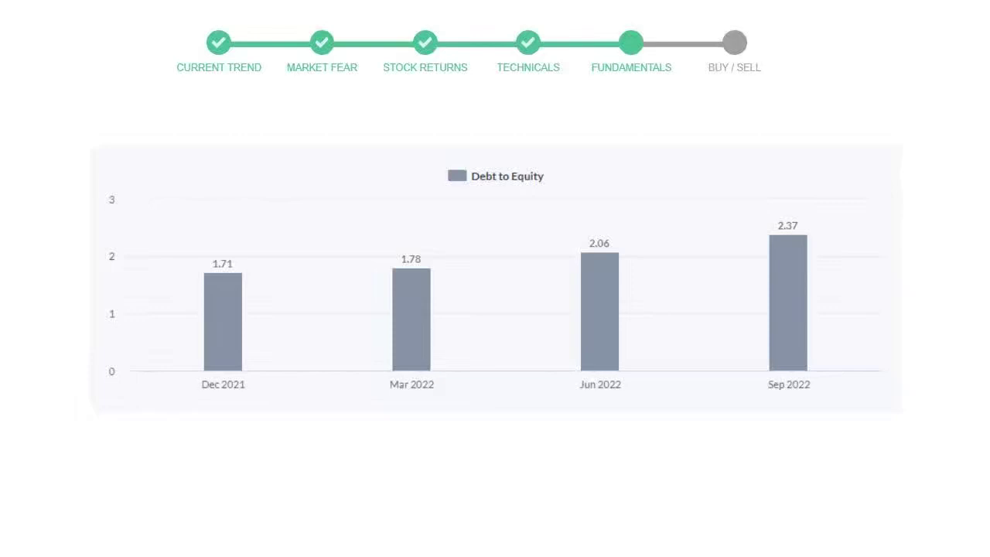
Step: Advance from the Fundamentals slide to the final Buy/Sell gauge reading Buy (5 sell, 10 neutral, 11 buy)
left_click(733, 43)
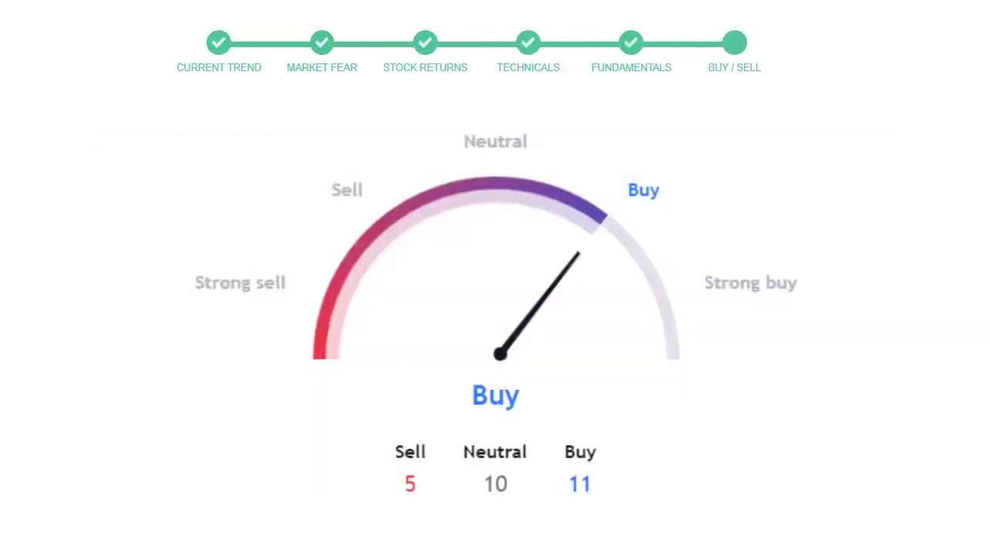